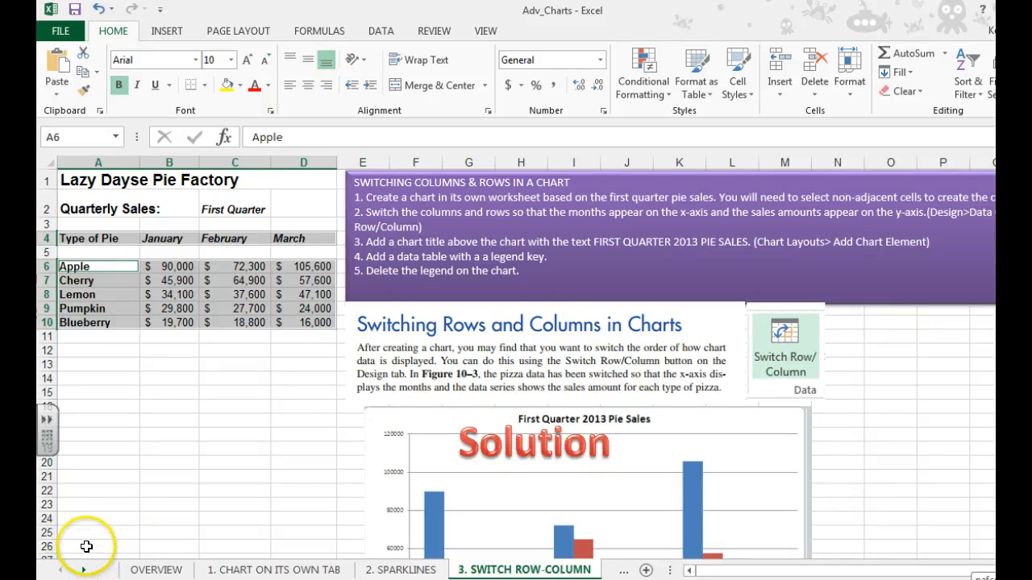
mouse_move(168, 453)
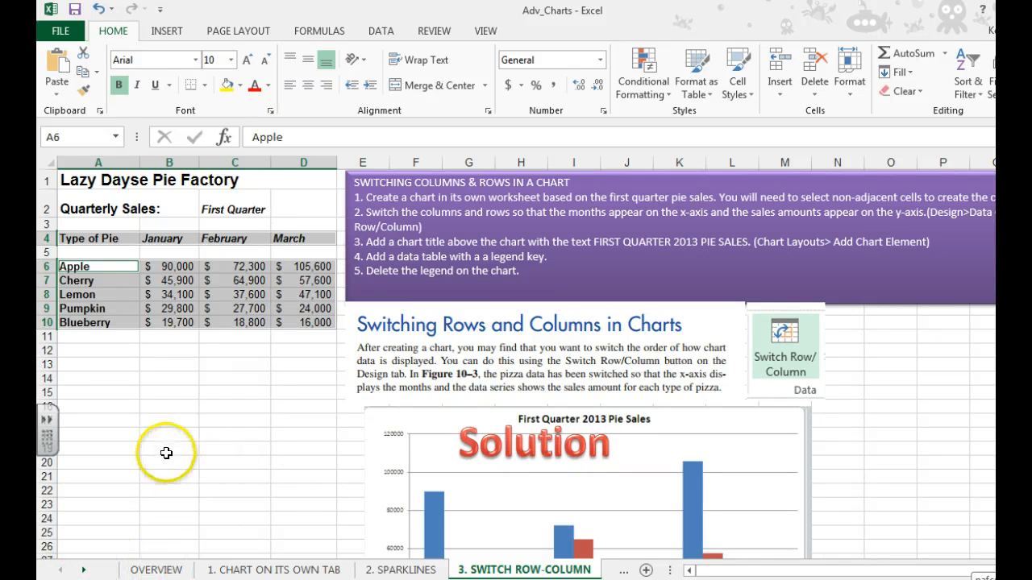
Insert a clustered column chart of the quarterly pie sales and start relocating it.
scroll("down", 3)
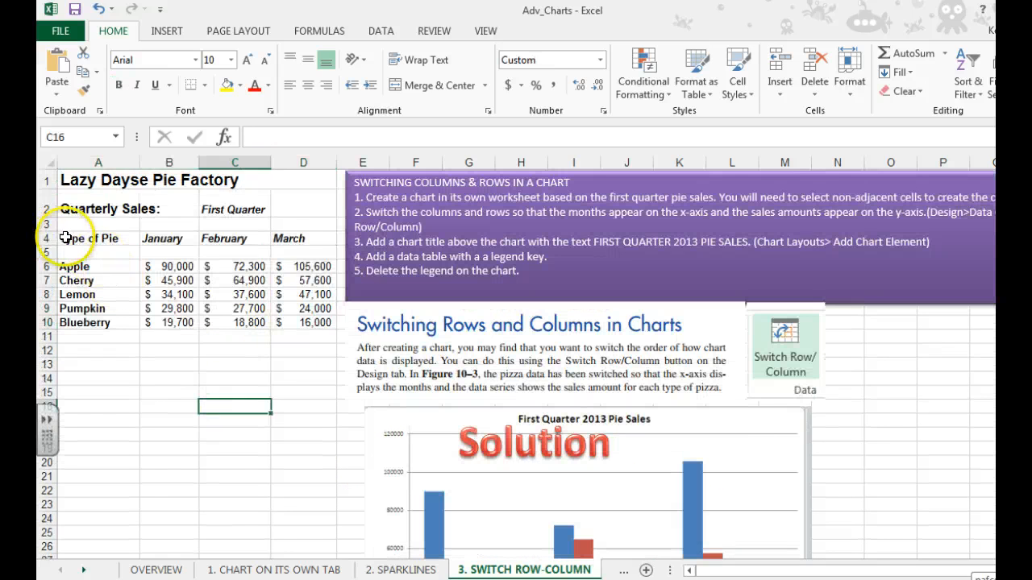
left_click(98, 239)
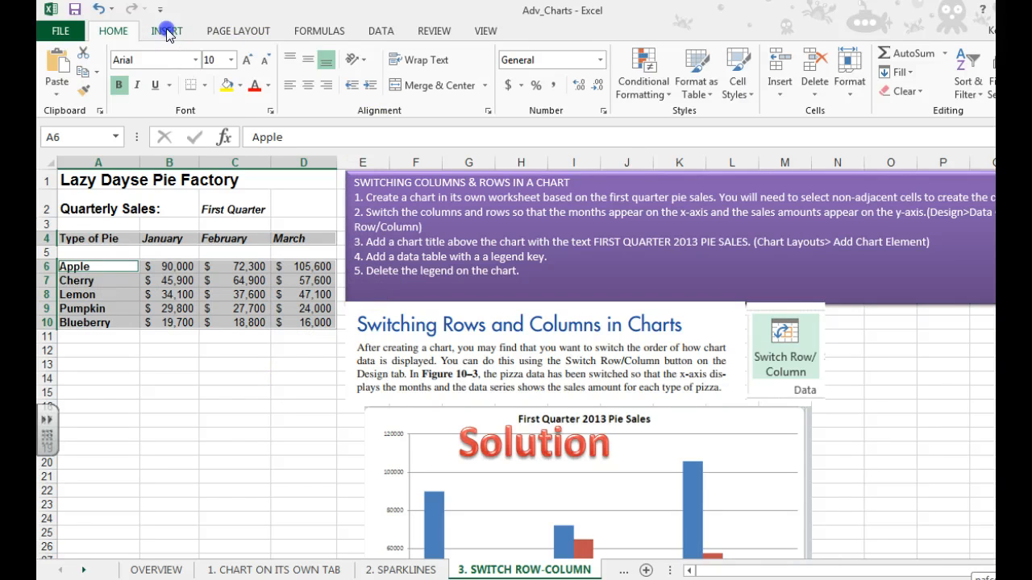
left_click(168, 31)
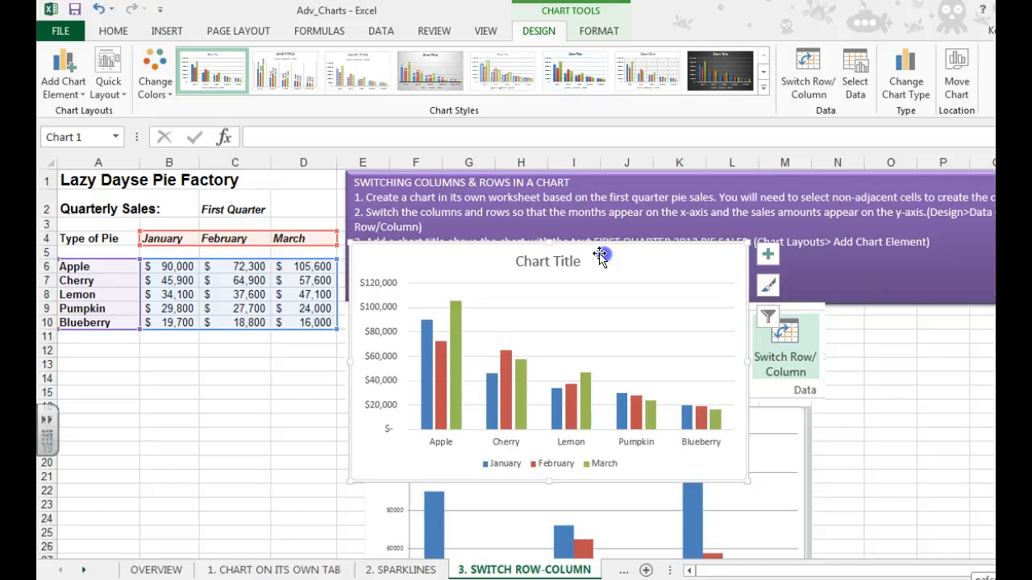
left_click(956, 68)
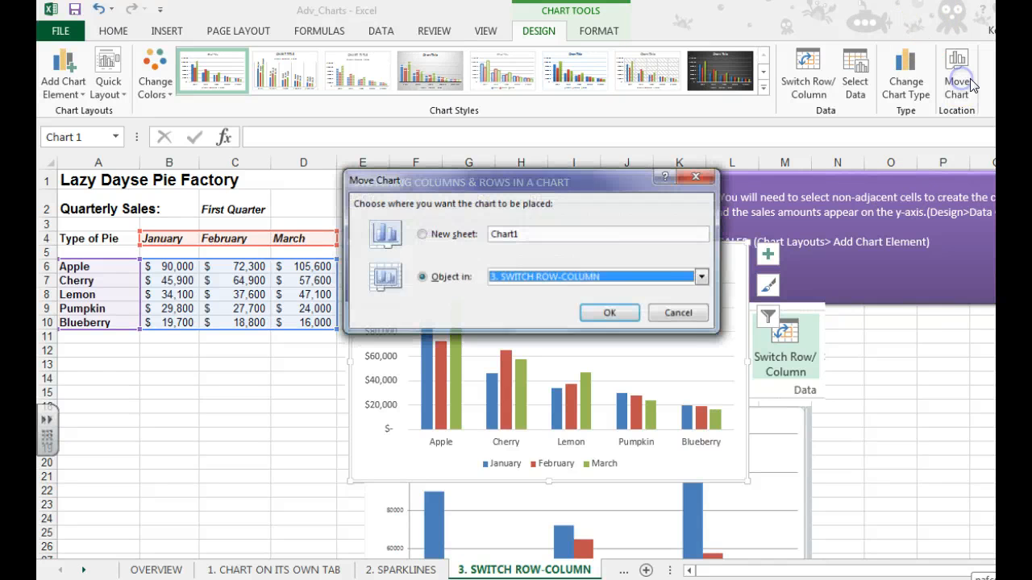
Move the chart to its own new sheet named Pie Chart.
left_click(423, 234)
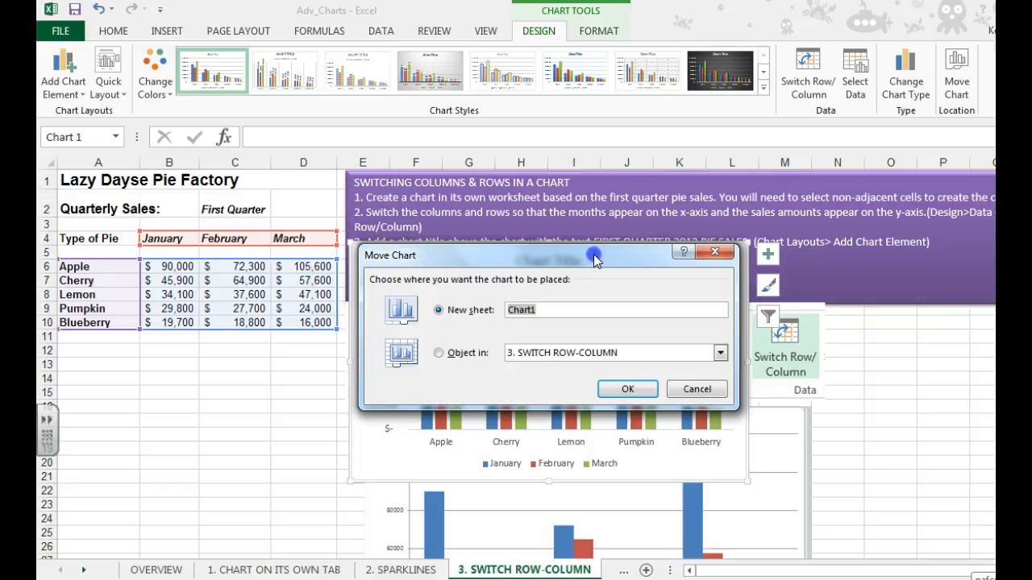
type("Pie")
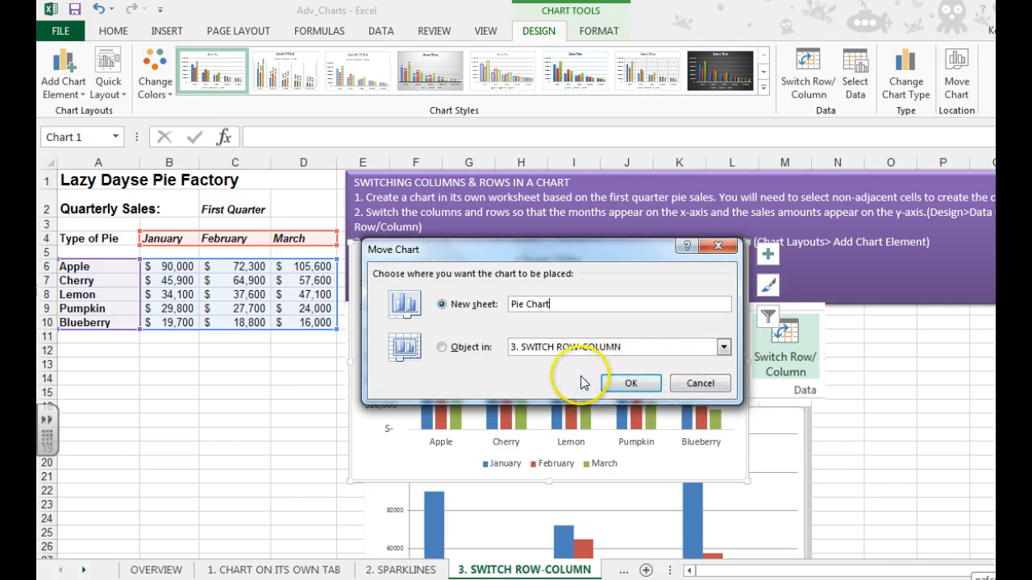
left_click(632, 384)
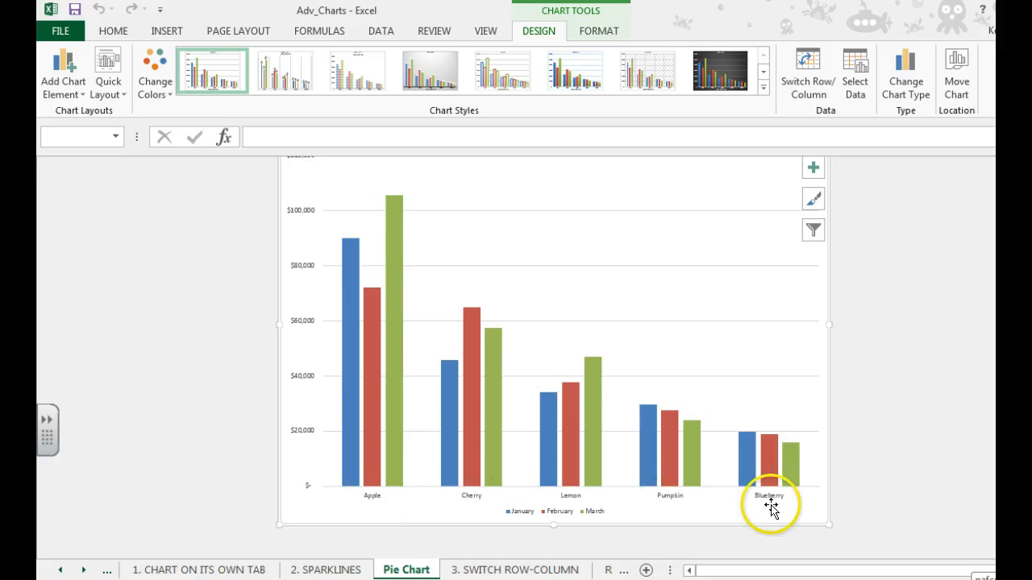
mouse_move(668, 503)
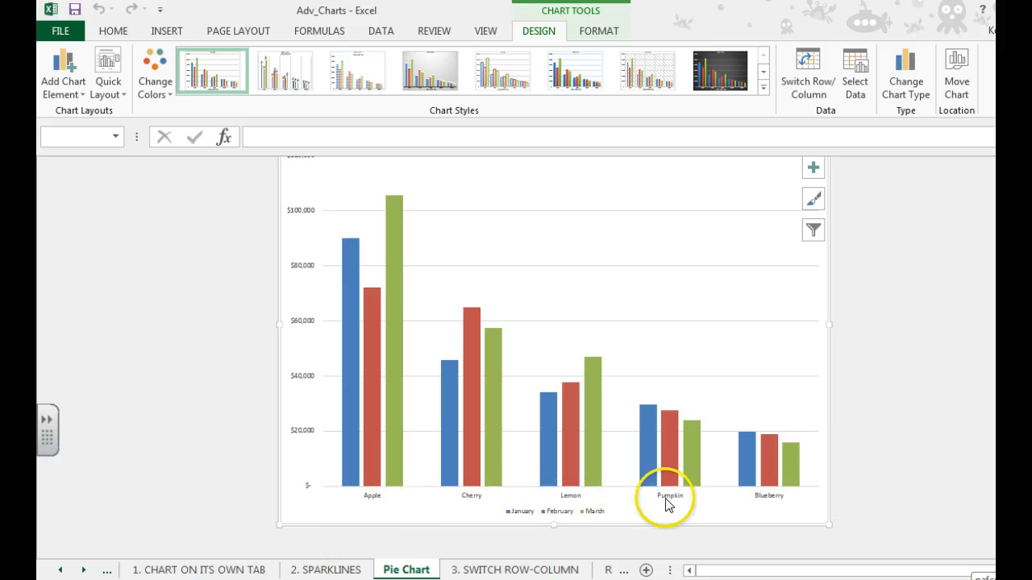
mouse_move(371, 197)
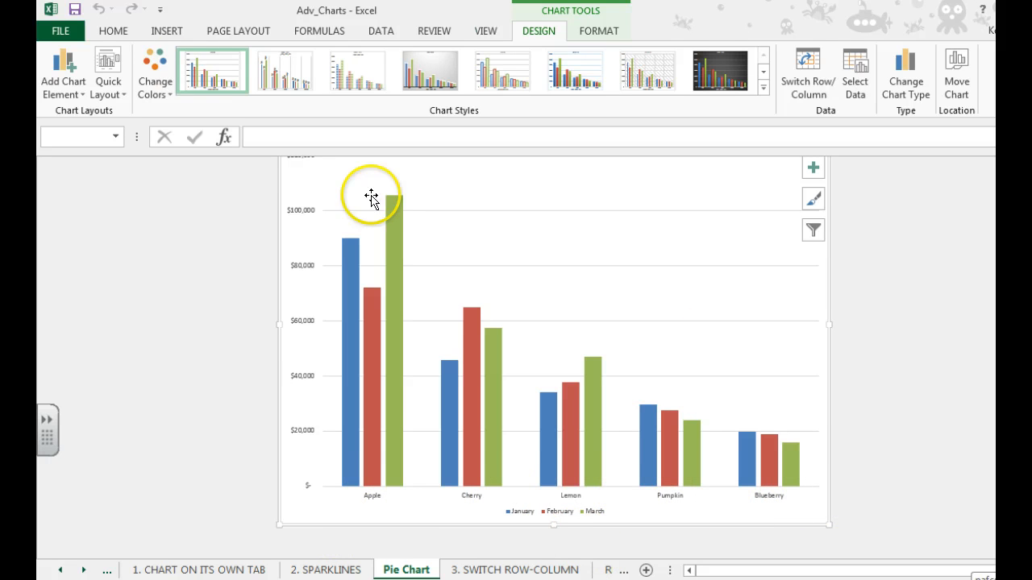
mouse_move(822, 116)
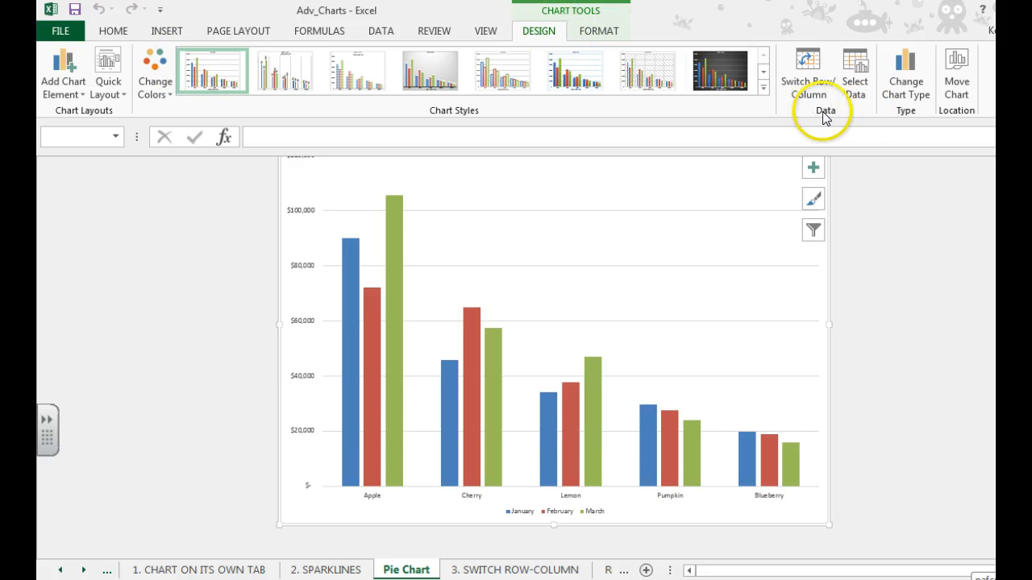
Switch rows and columns so January, February and March run along the horizontal axis.
left_click(806, 71)
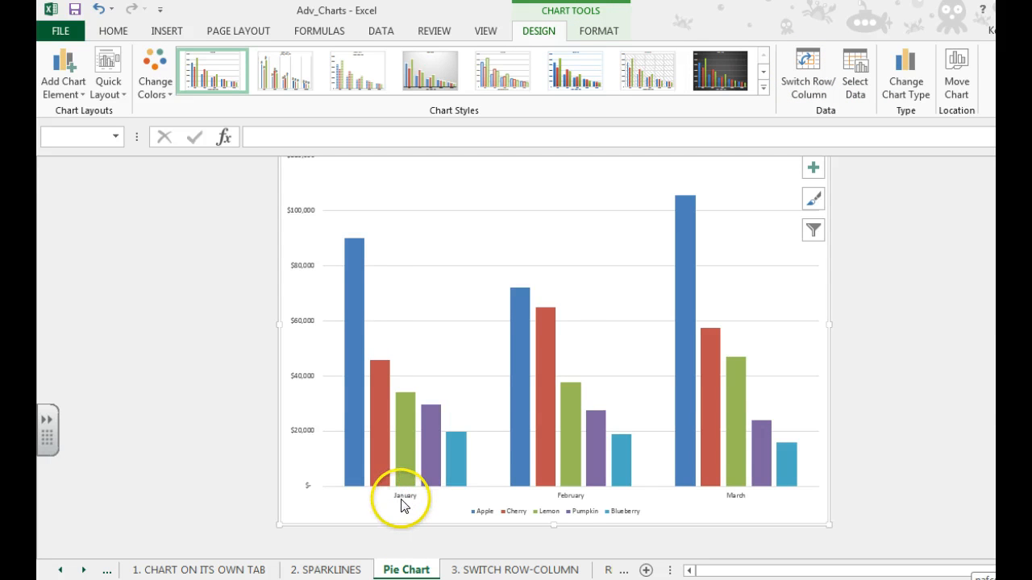
mouse_move(409, 512)
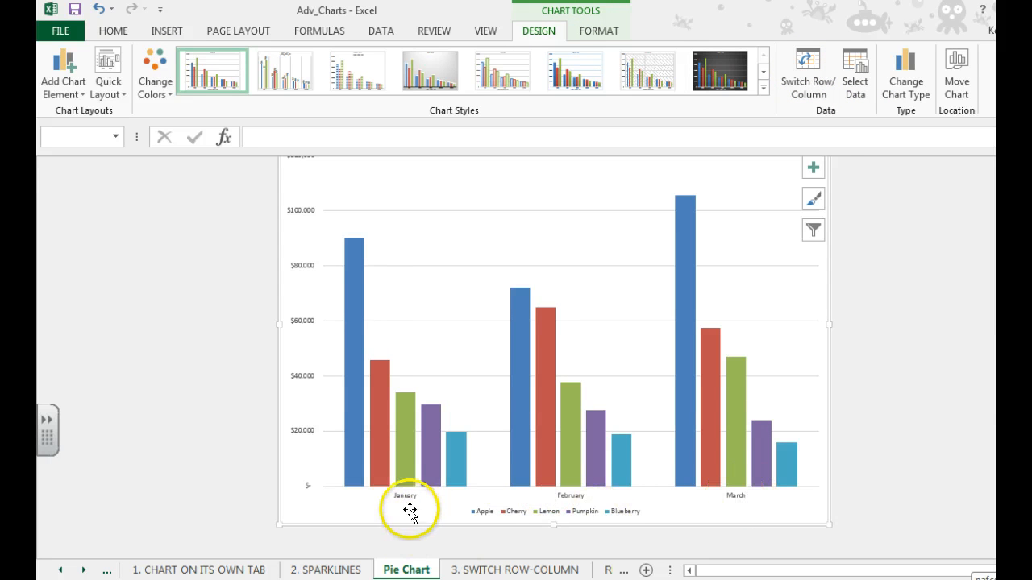
mouse_move(638, 519)
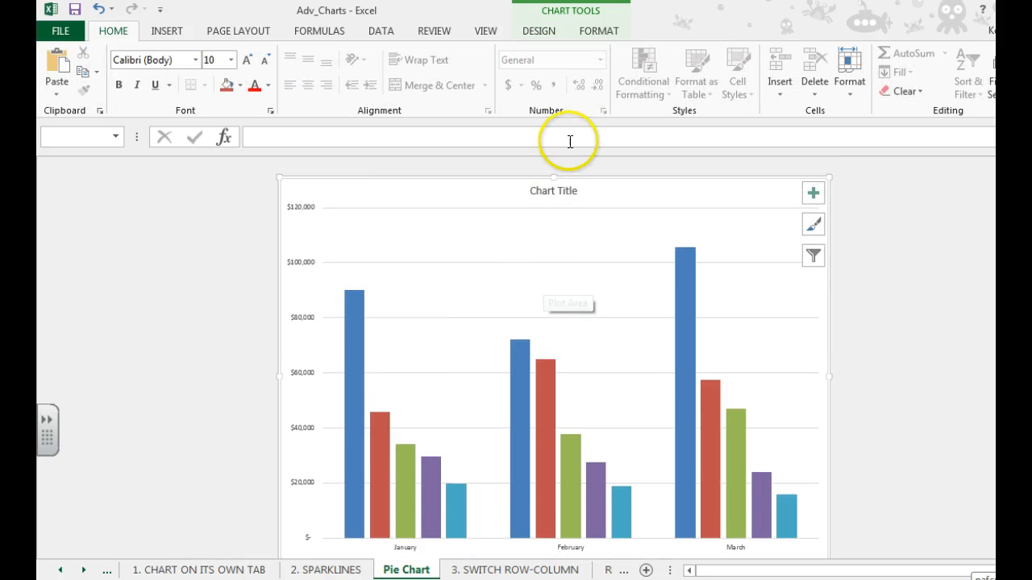
Title the chart FIRST QUARTER 2013 PIE SALES.
left_click(553, 190)
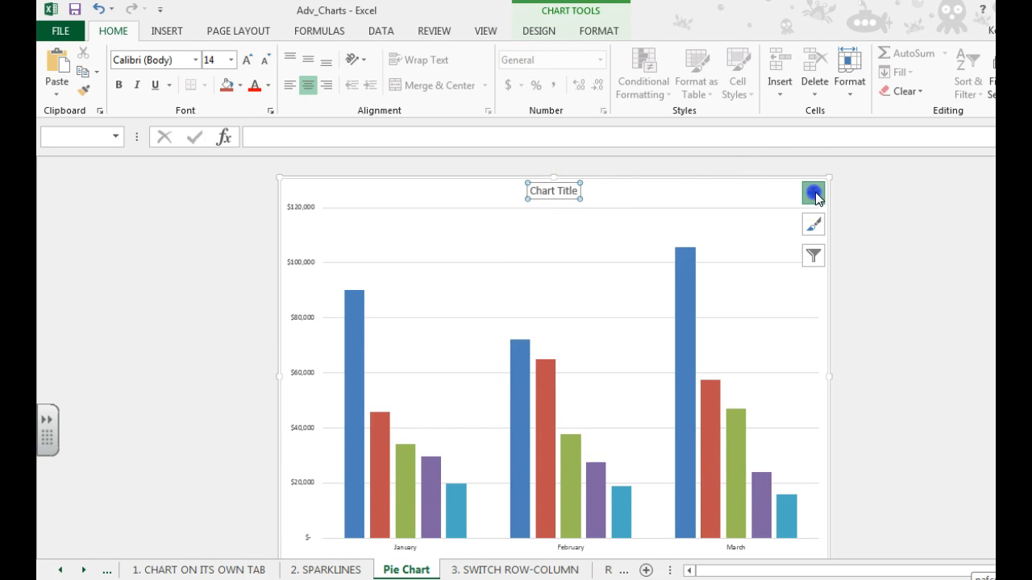
left_click(813, 194)
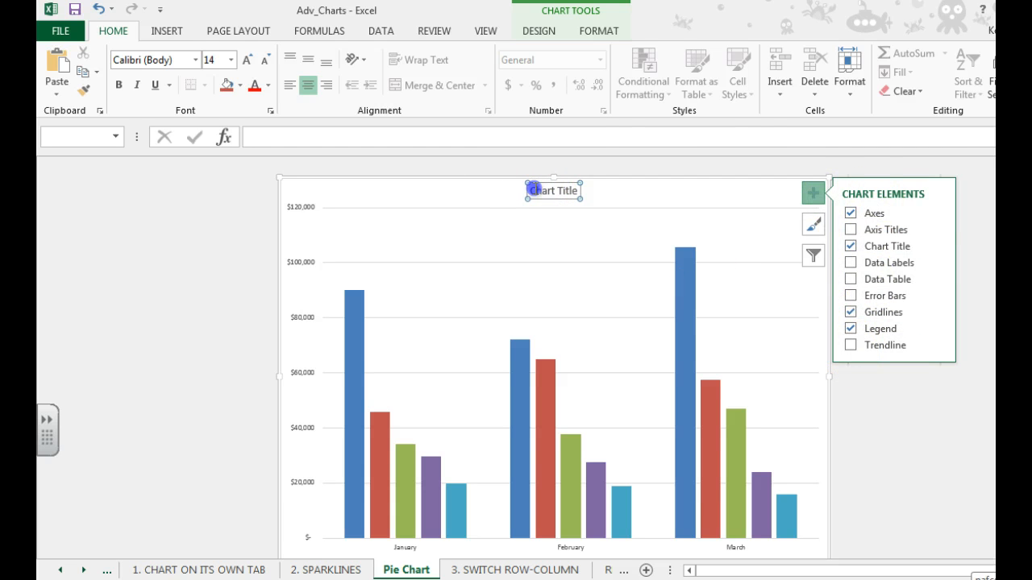
type("FIRST QUARTER 2013 PIE SALES")
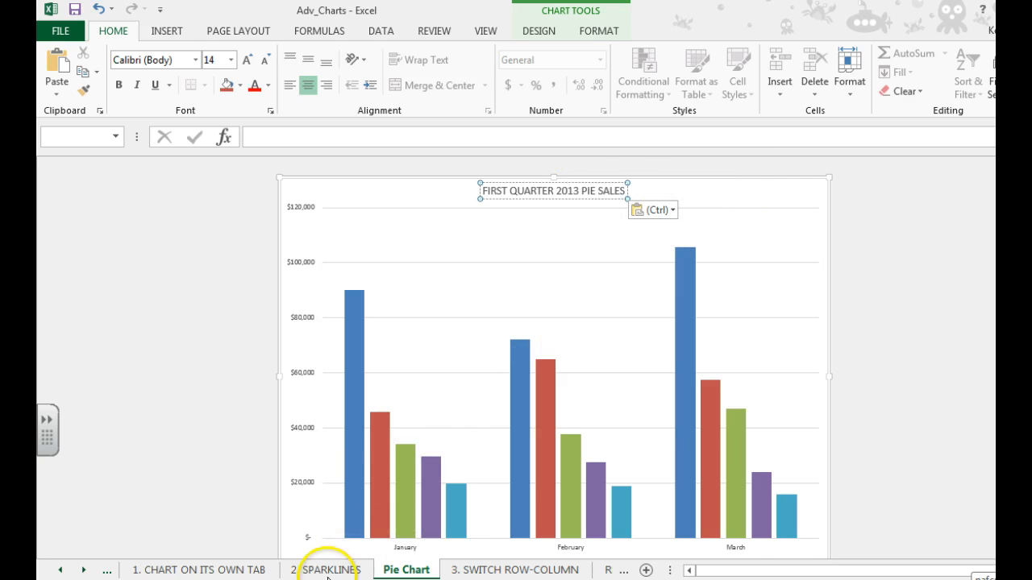
left_click(515, 571)
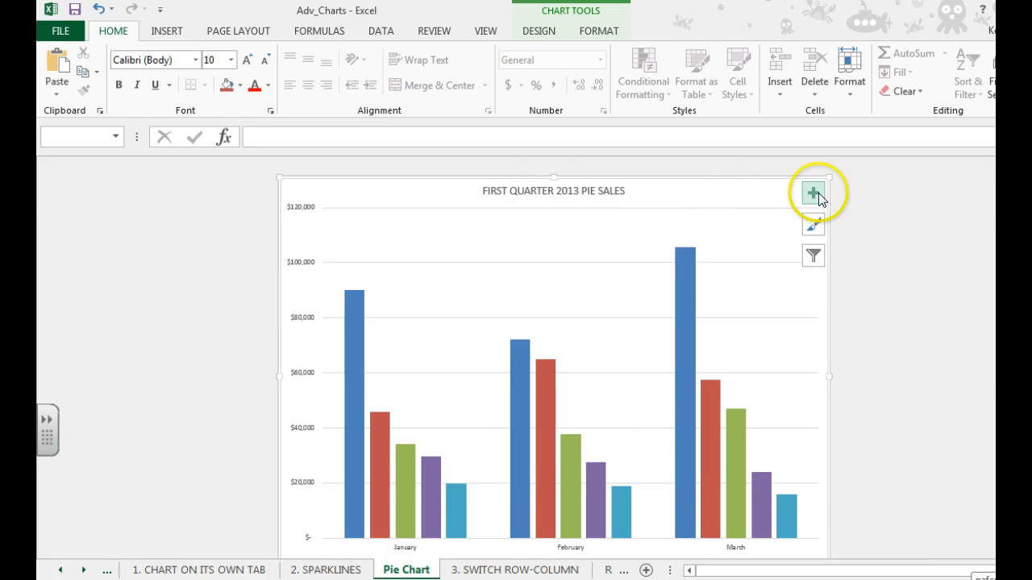
Add a data table with legend keys beneath the chart and select the legend.
left_click(812, 193)
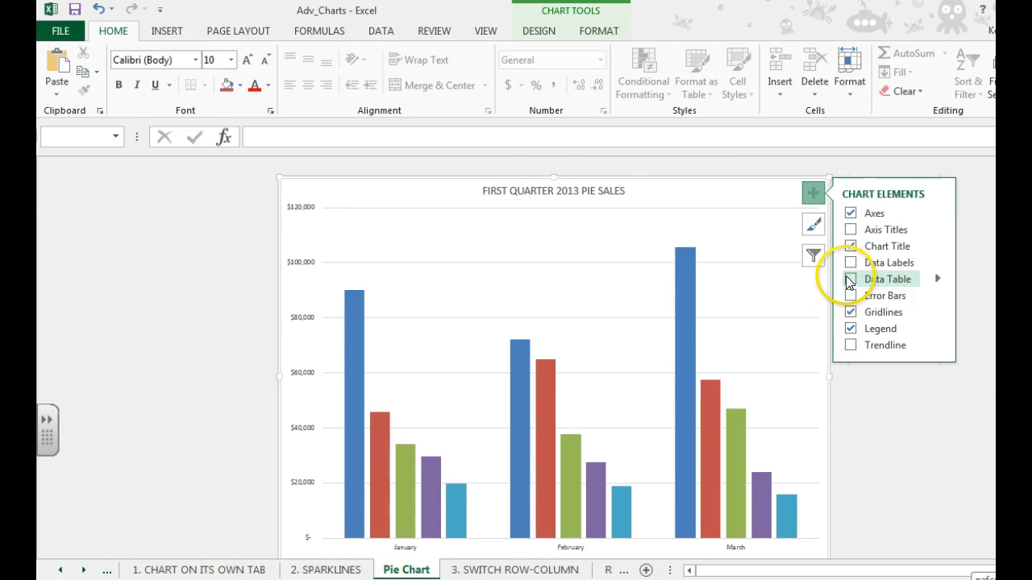
left_click(851, 279)
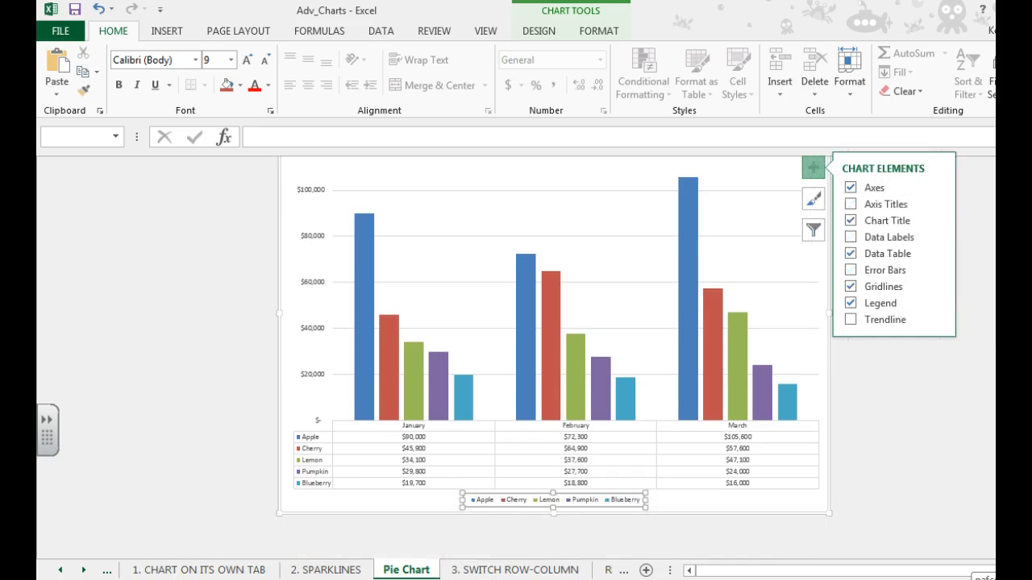
left_click(512, 499)
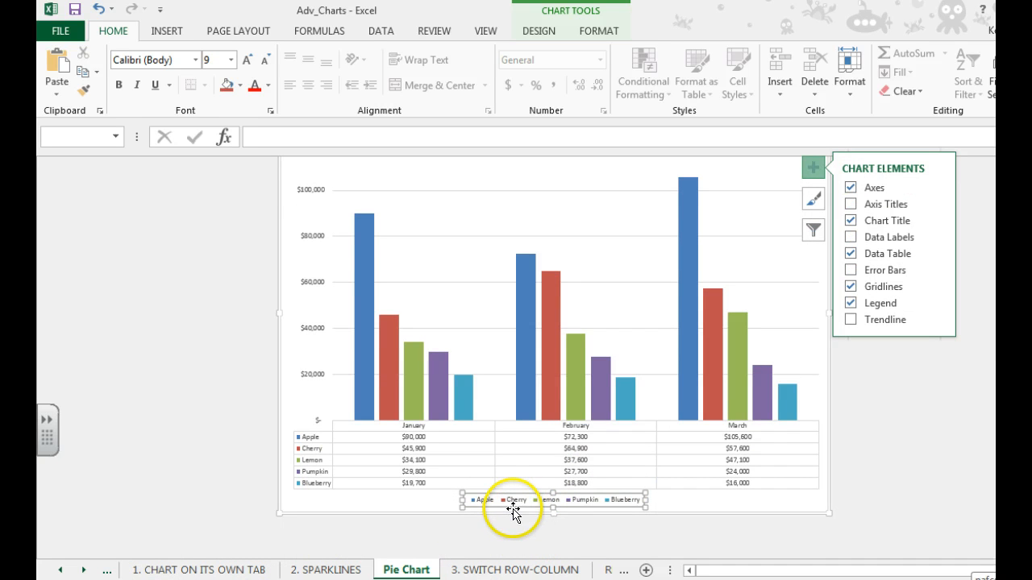
mouse_move(515, 509)
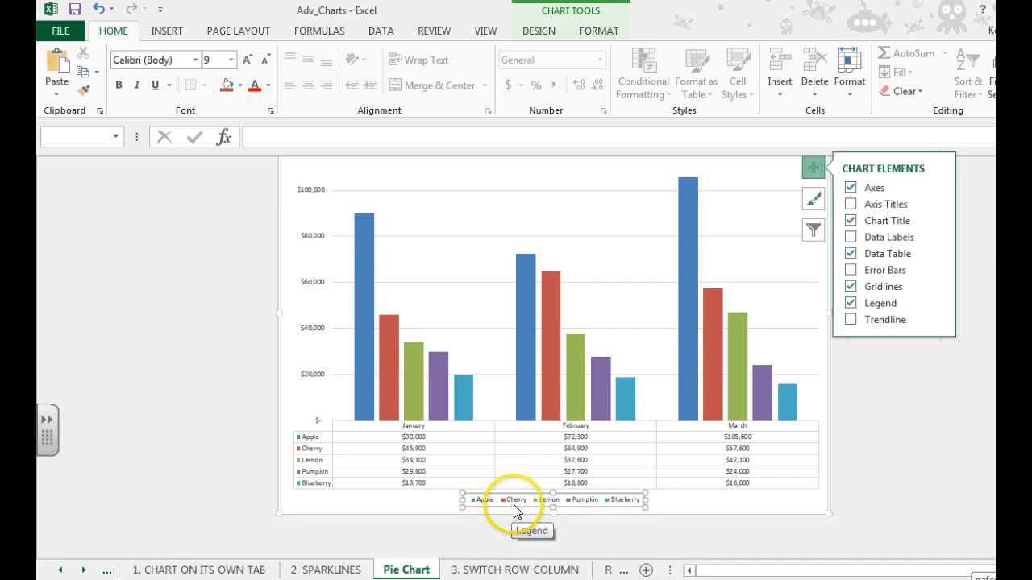